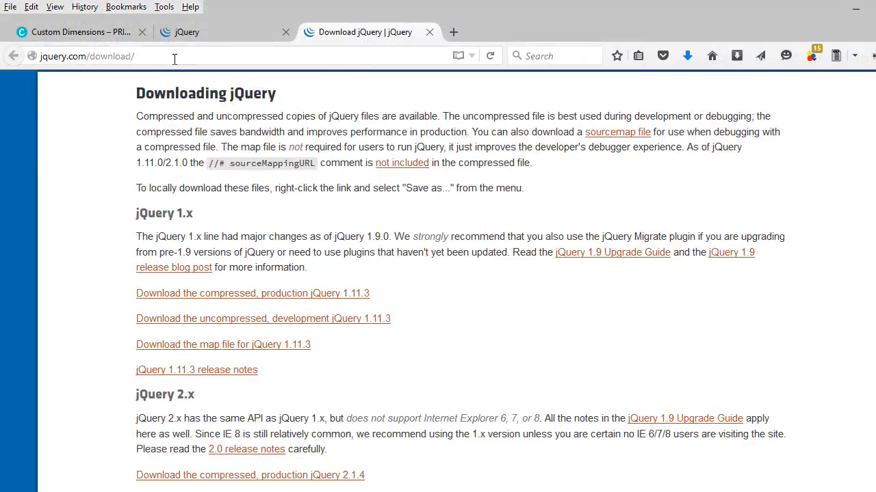
- Select the jquery.com/download address in the Firefox address bar
click(87, 56)
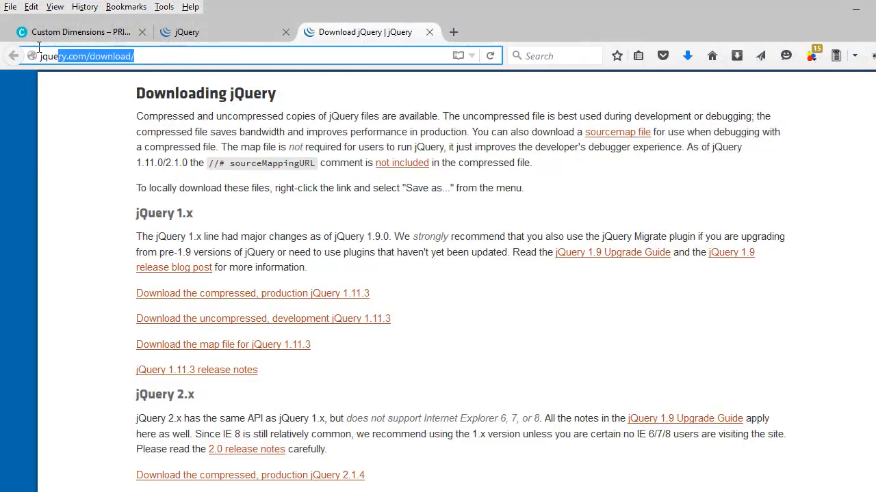
click(103, 56)
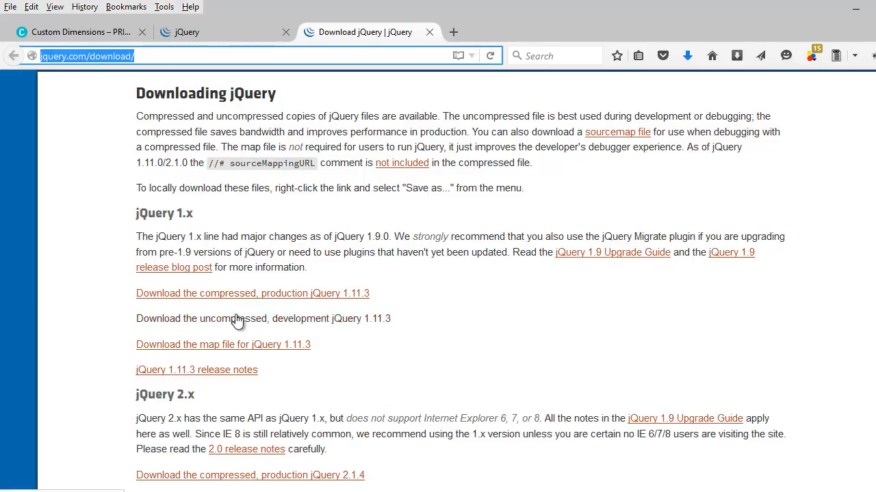
mouse_move(247, 323)
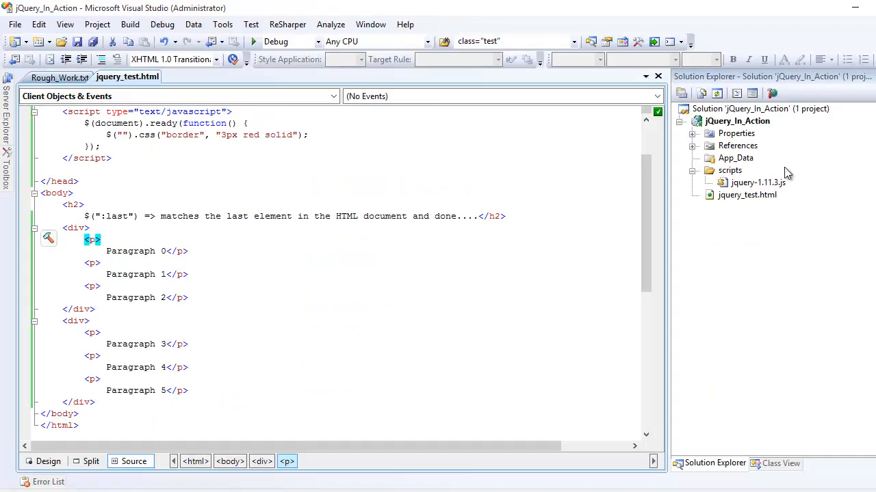
- Fill the document-ready selector with $("h2") so the 3px red solid border targets the heading
click(758, 183)
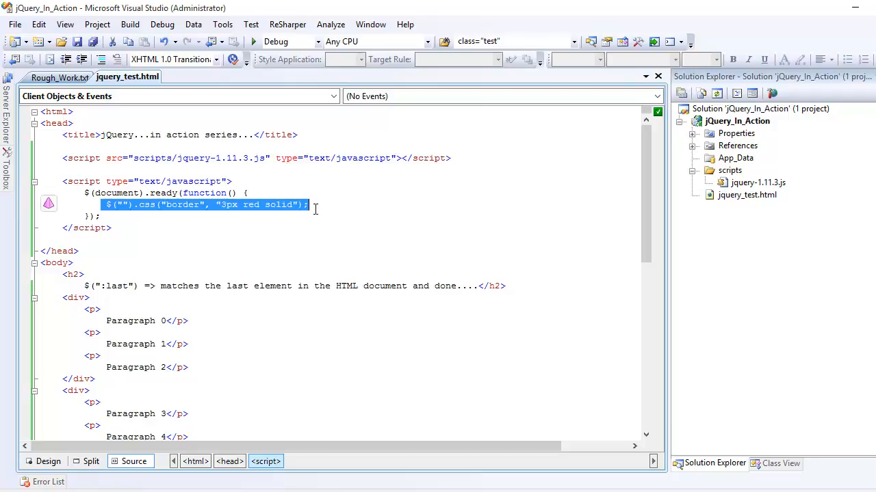
mouse_move(252, 284)
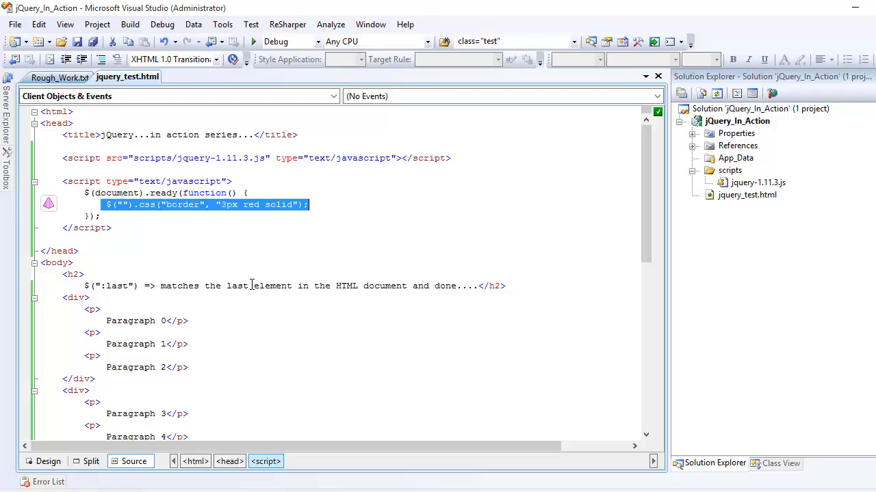
scroll(down, 3)
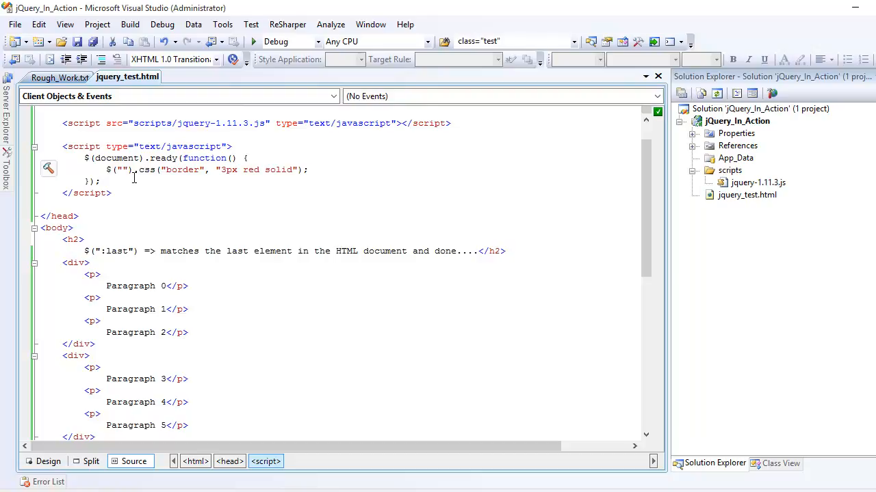
text(h2)
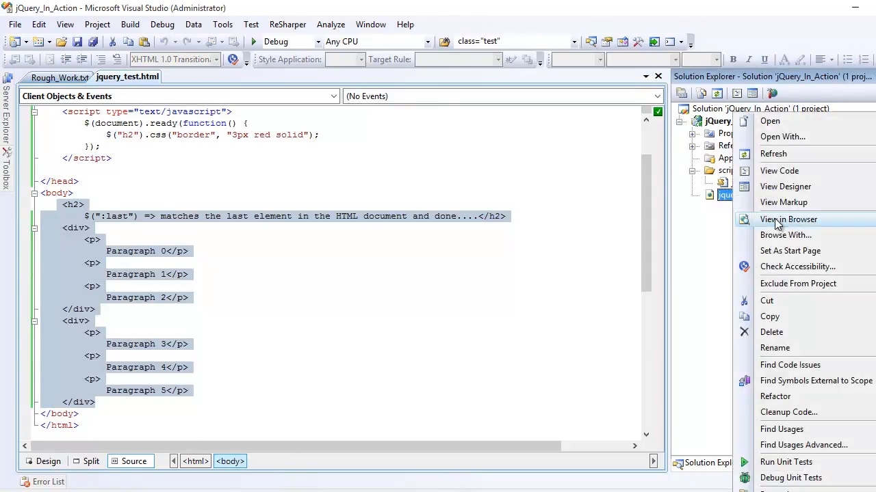
click(787, 219)
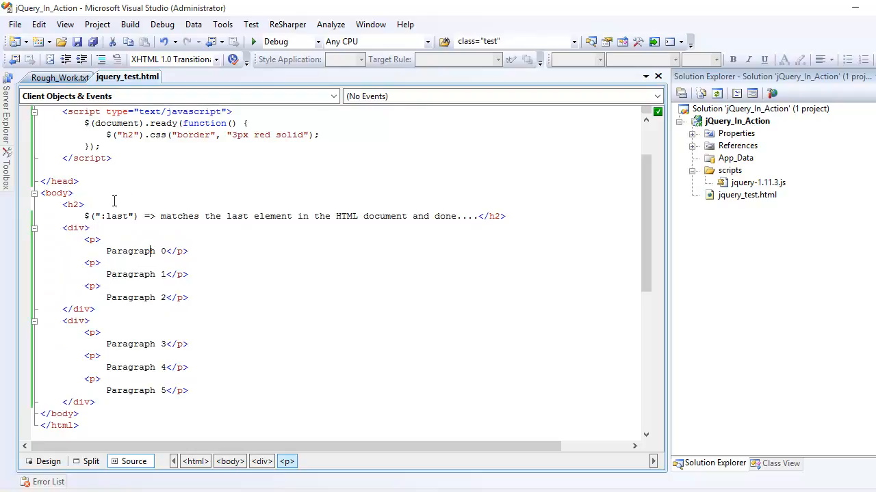
- Replace the h2 selector with p:last so only the last paragraph gets the red border
double_click(128, 135)
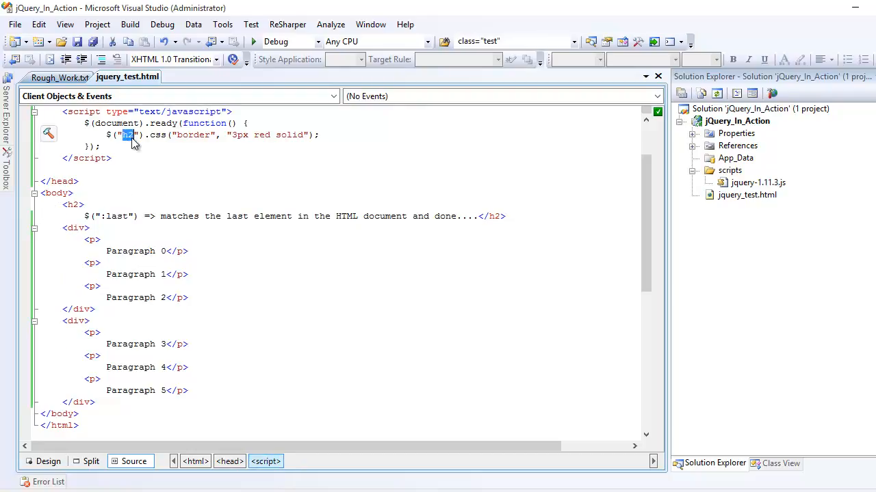
text(p)
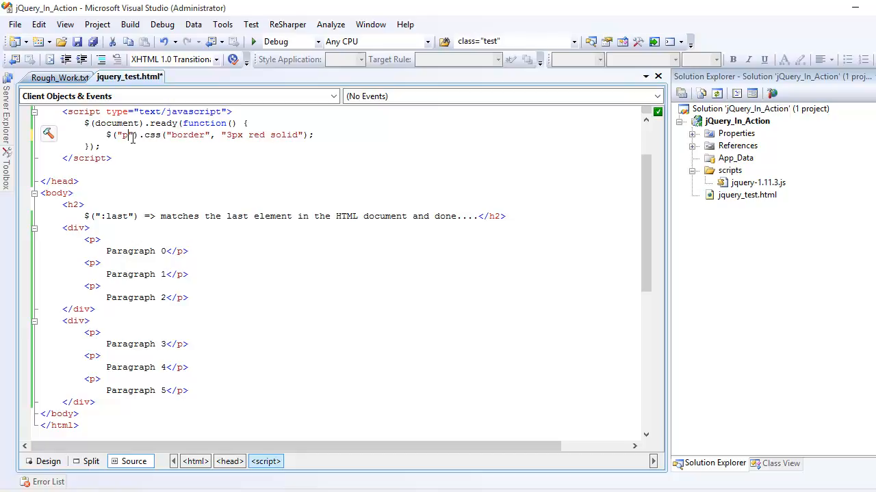
text(:last)
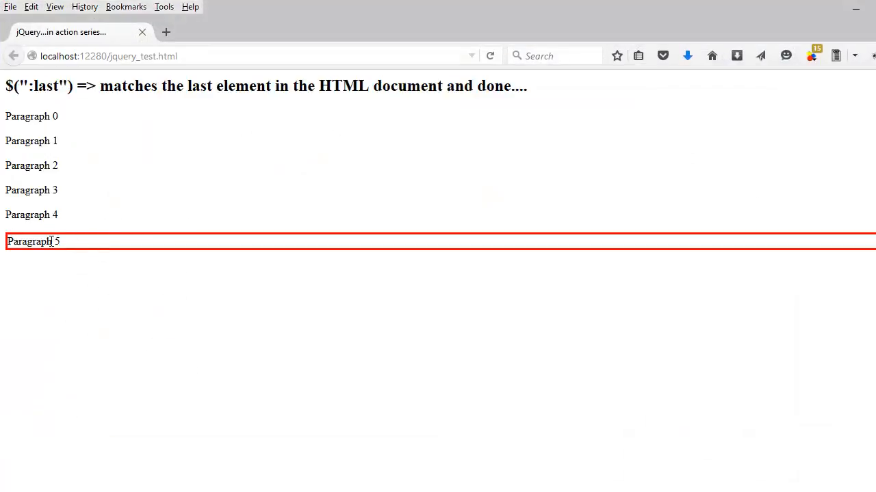
mouse_move(848, 41)
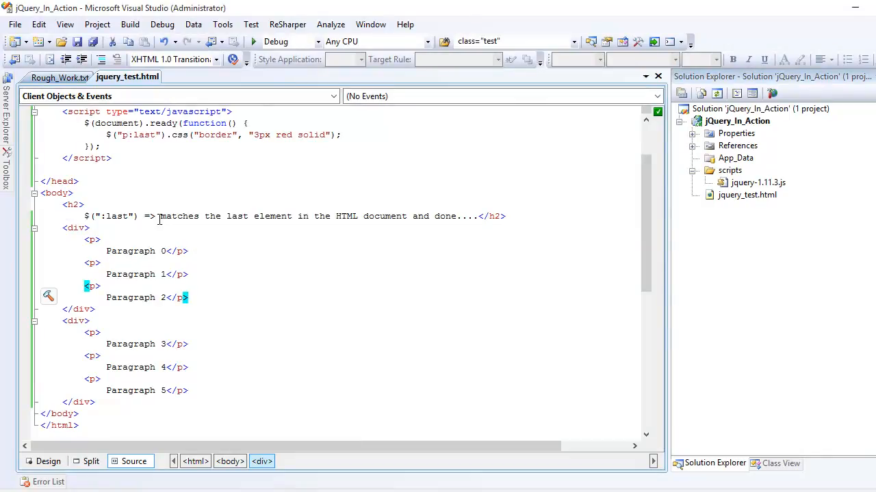
mouse_move(169, 208)
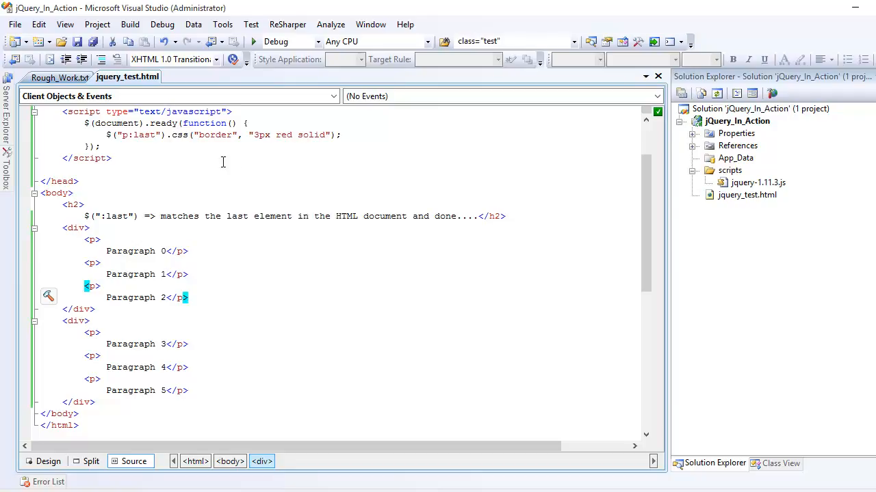
- Place the cursor on the final $("p:last") selector to review it
click(126, 135)
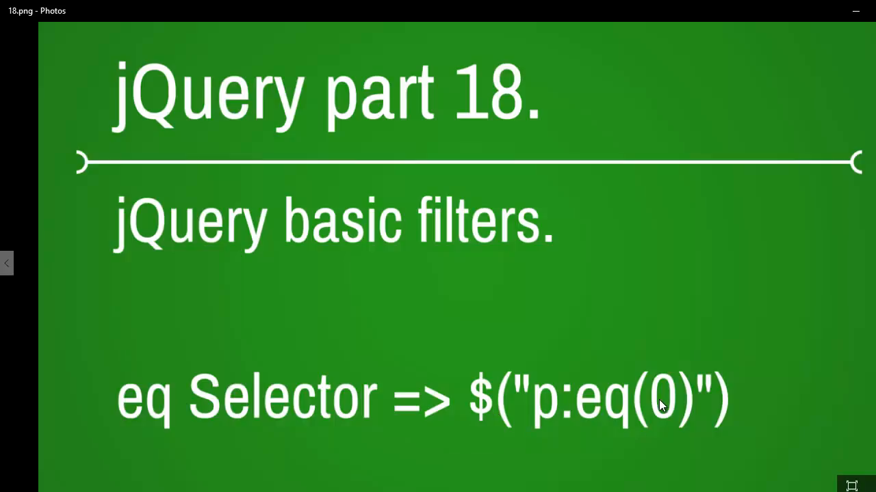
mouse_move(630, 342)
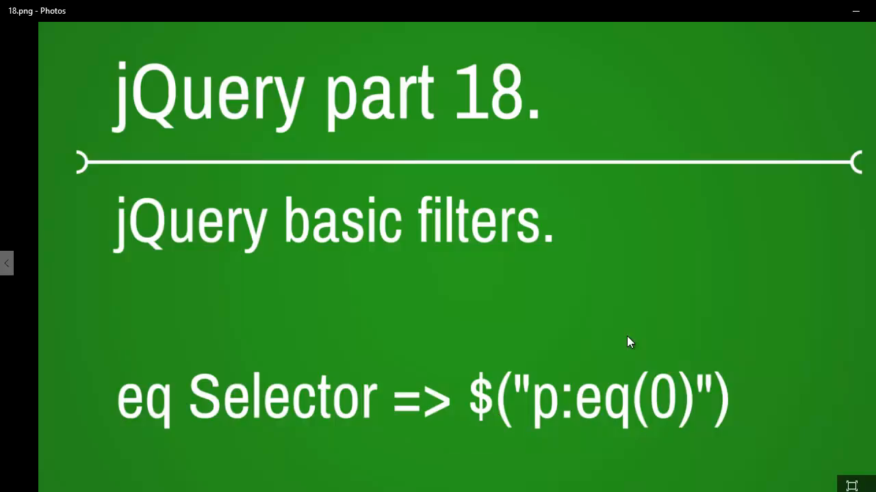